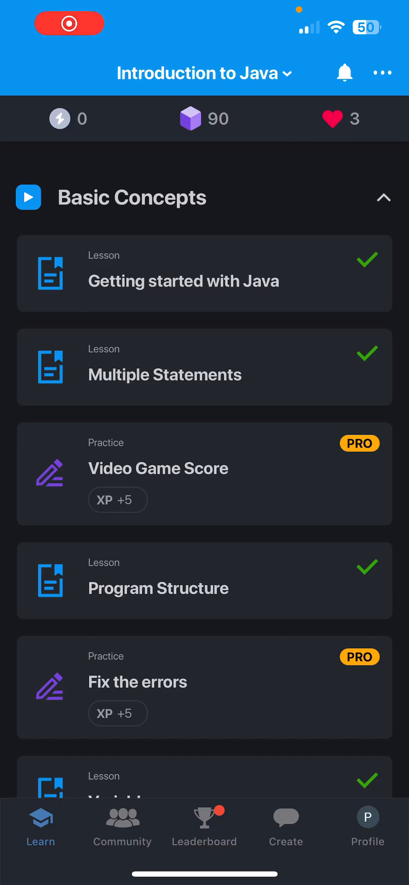
# - Scroll the Basic Concepts list until the Java Comments lesson card is visible
pyautogui.scroll(-3)
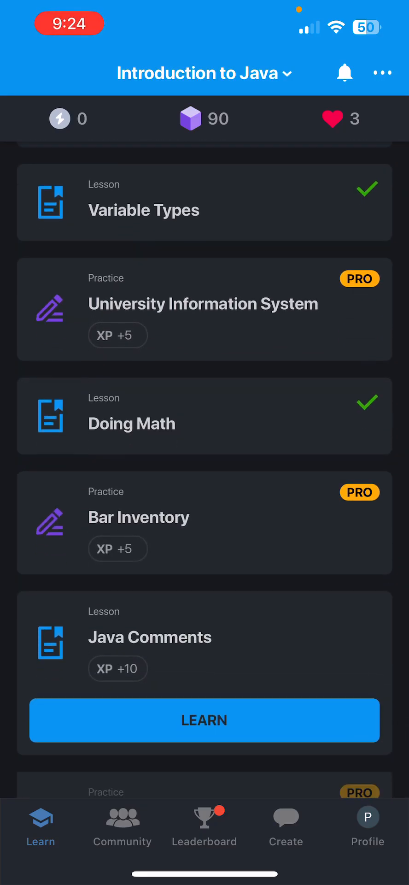
pyautogui.scroll(-3)
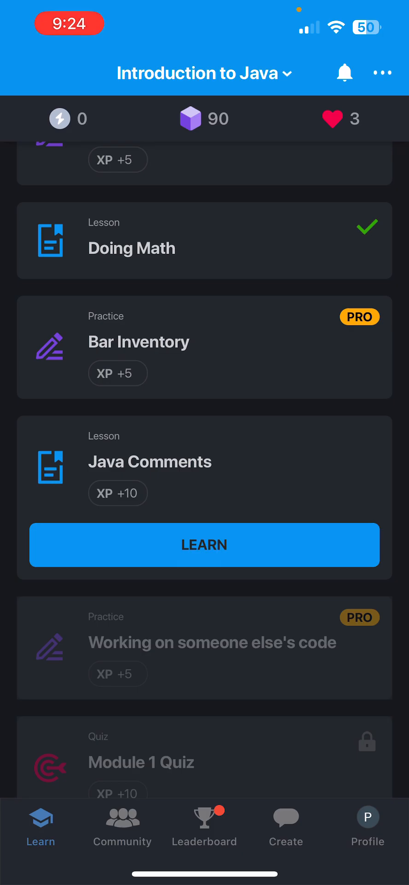
# - Start Java Comments and advance through the intro pages to the comment-symbol exercise
pyautogui.click(204, 544)
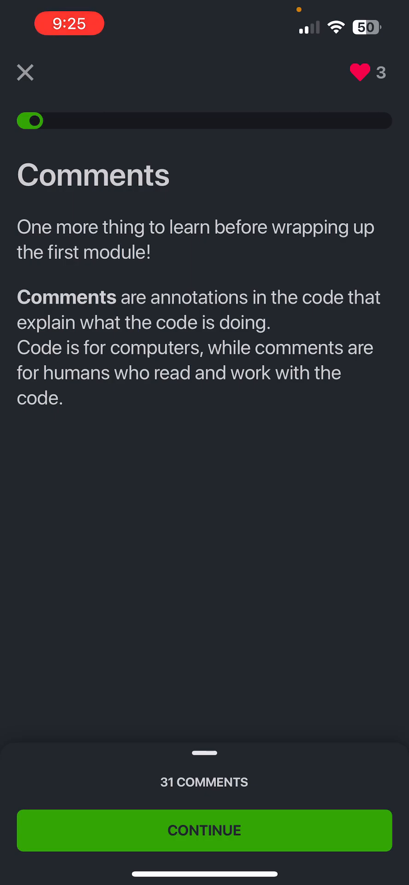
pyautogui.click(204, 830)
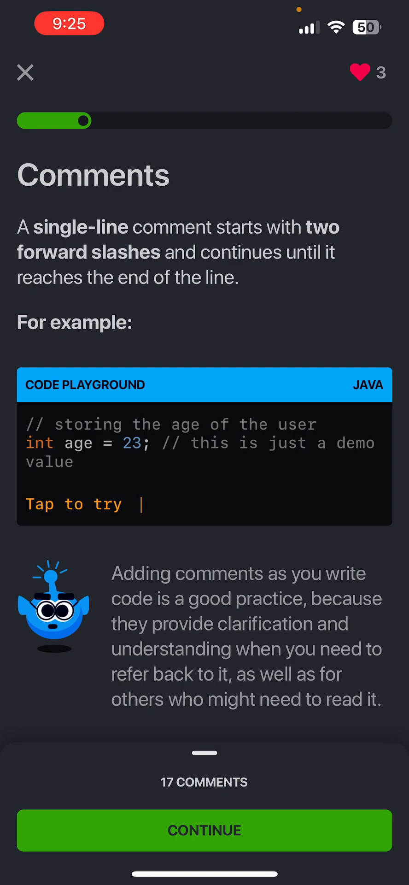
pyautogui.click(204, 829)
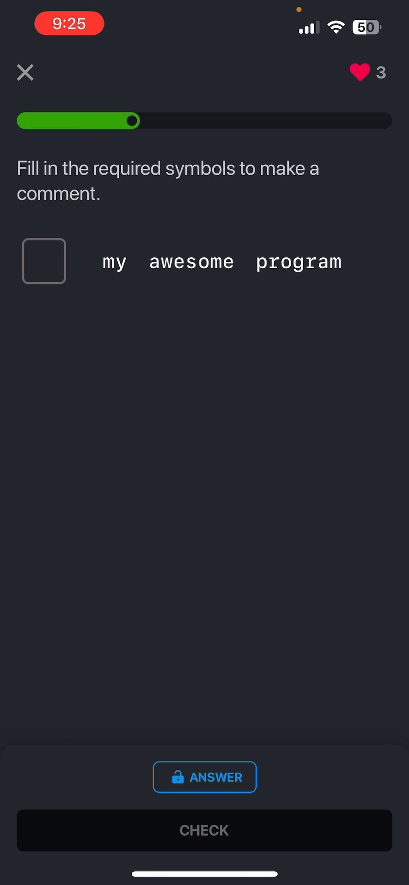
# - Answer the blank with // , check it, and continue to the code output question
pyautogui.click(43, 260)
pyautogui.write('//')
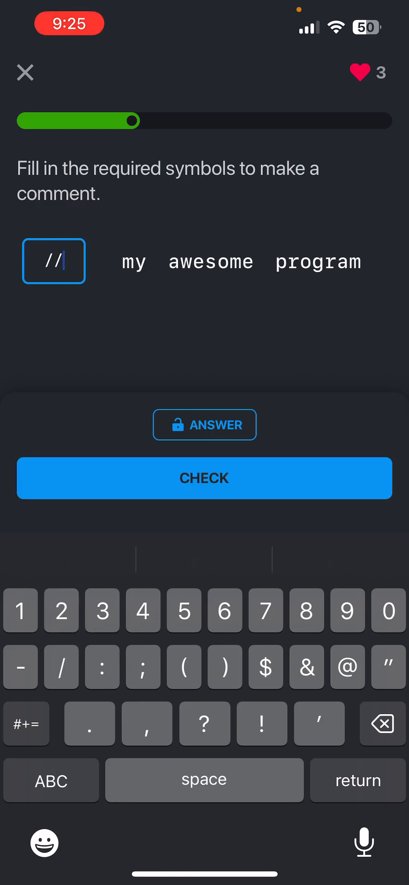
pyautogui.click(204, 479)
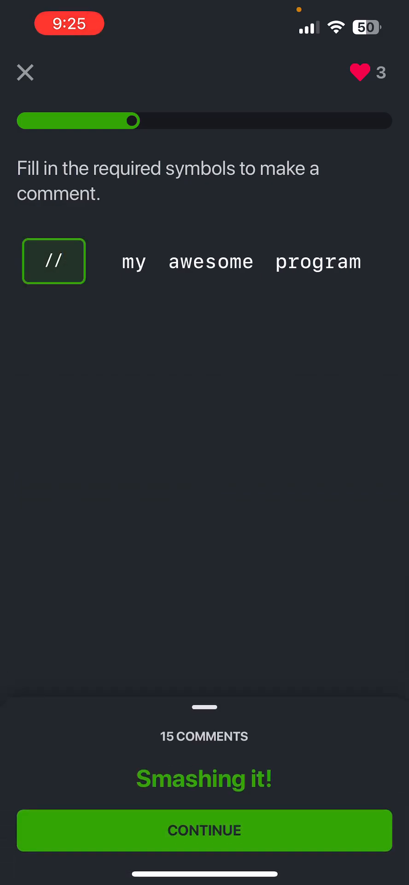
pyautogui.click(205, 830)
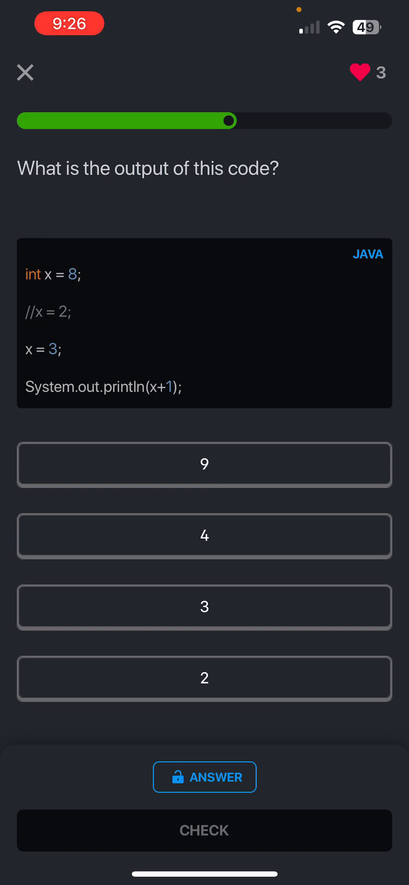
# - Answer 4 as the code's output, check it, and continue to Multi-Line Comments
pyautogui.click(205, 536)
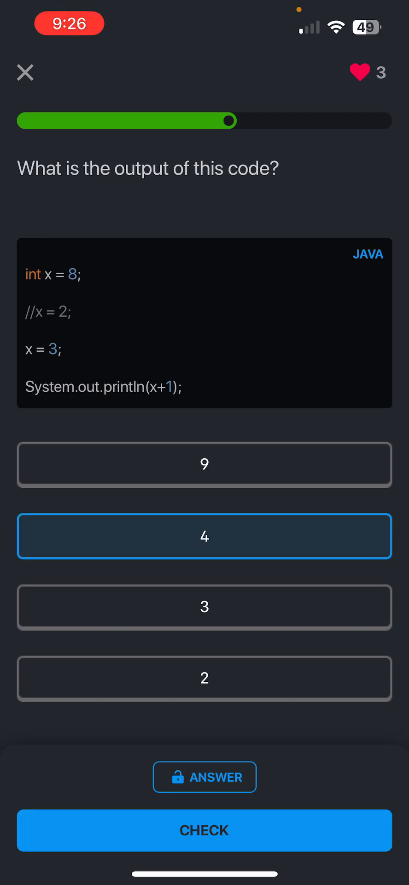
pyautogui.click(205, 830)
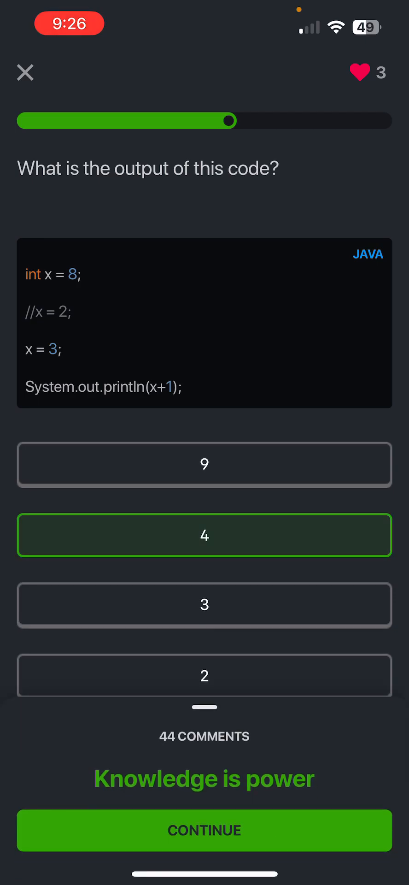
pyautogui.click(205, 831)
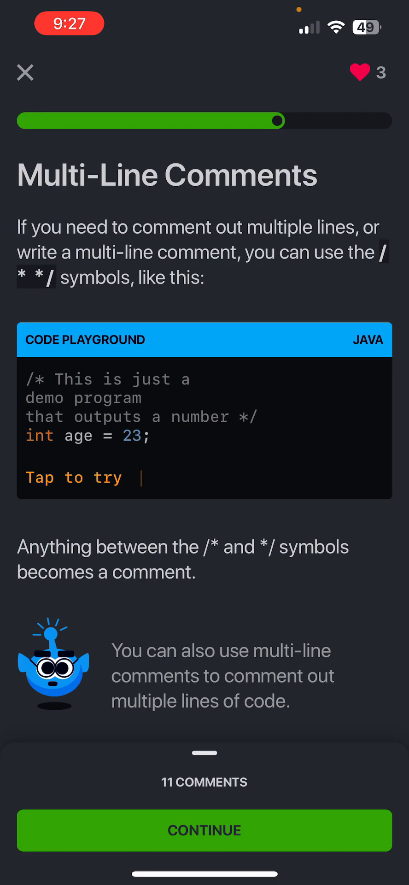
# - Continue from the Multi-Line Comments page to the multi-line comment exercise
pyautogui.click(205, 831)
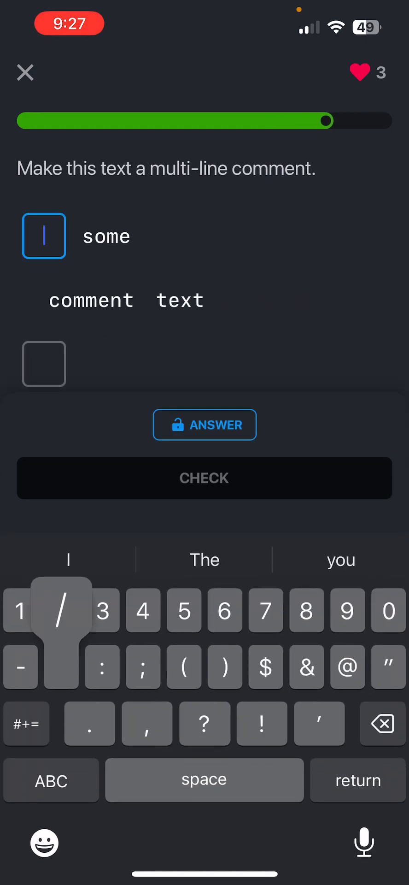
# - Fill /* and */ around the text, continue to takeaways, and enter the Contact Management System code coach
pyautogui.write('*')
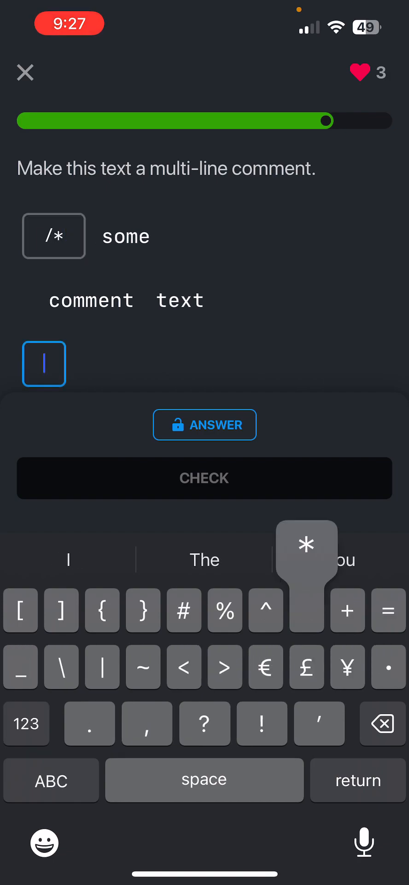
pyautogui.write('*')
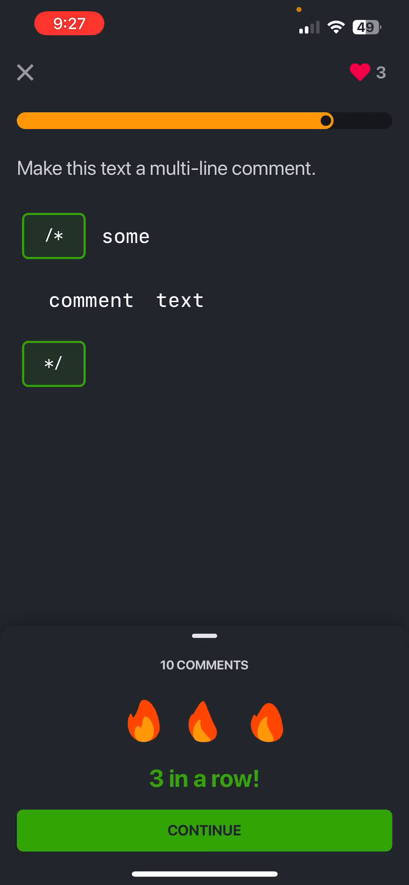
pyautogui.click(204, 829)
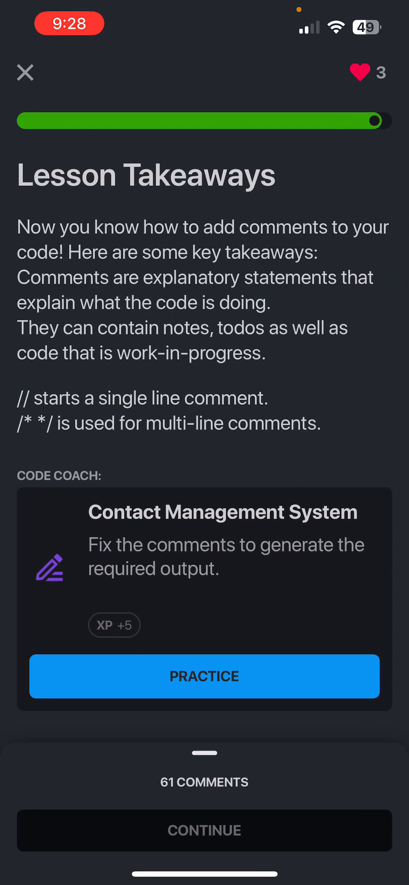
pyautogui.click(205, 675)
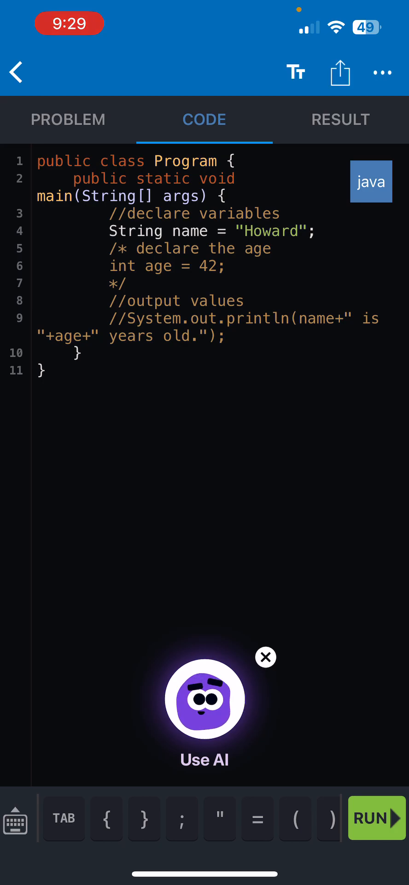
# - Replace the block comment with //, uncomment the println line, and run the code to pass the test
pyautogui.click(266, 657)
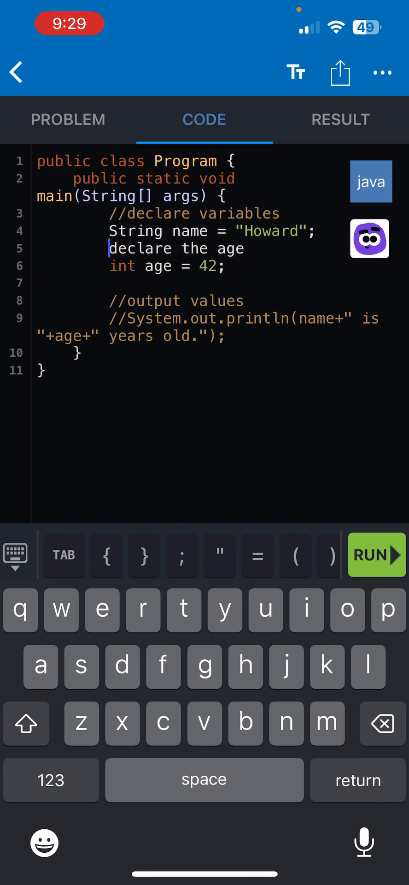
pyautogui.write('//')
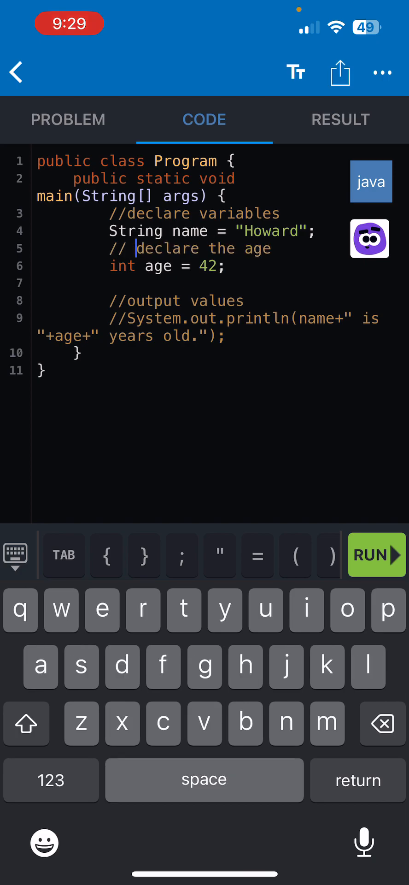
pyautogui.press('backspace')
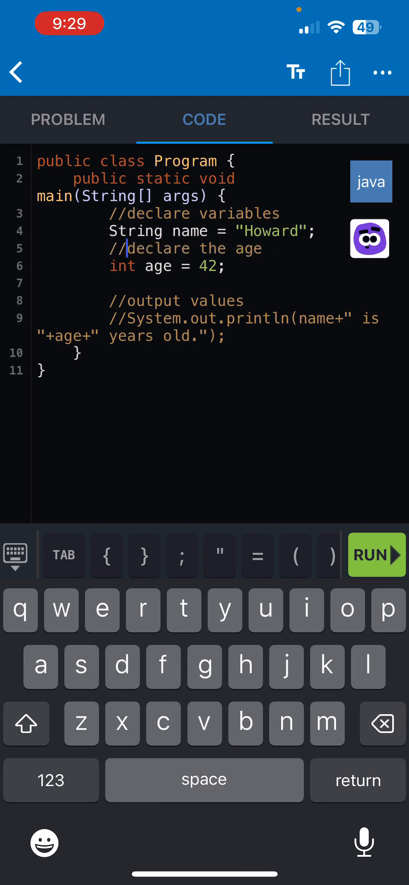
pyautogui.click(130, 318)
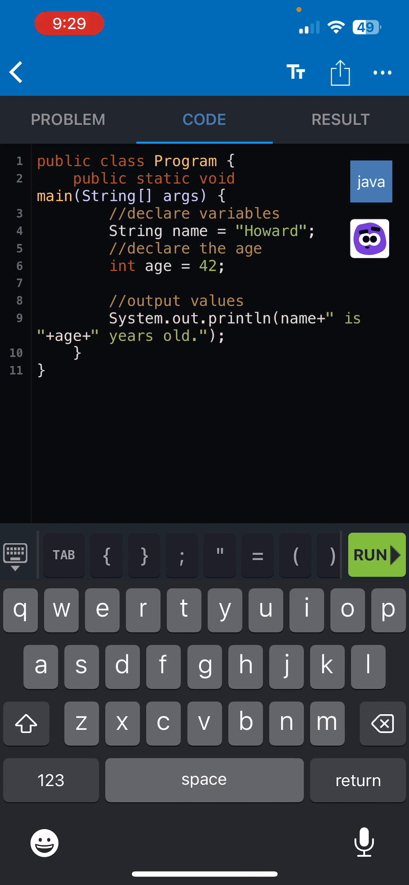
pyautogui.click(376, 554)
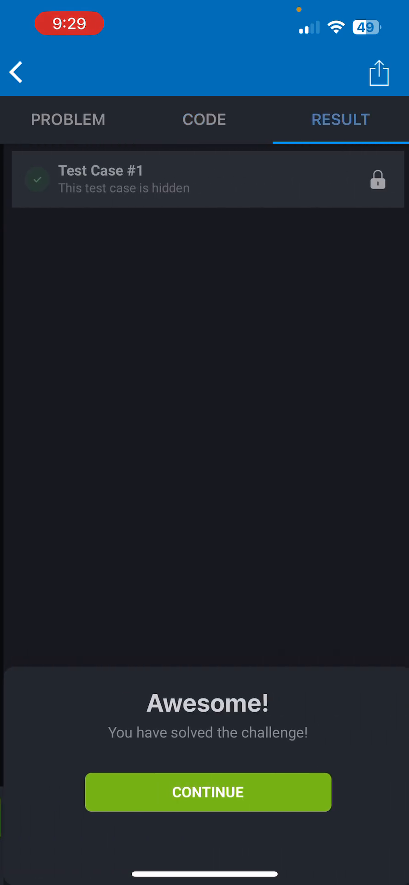
# - Continue past the challenge result and takeaways to complete the Java Comments lesson
pyautogui.click(207, 792)
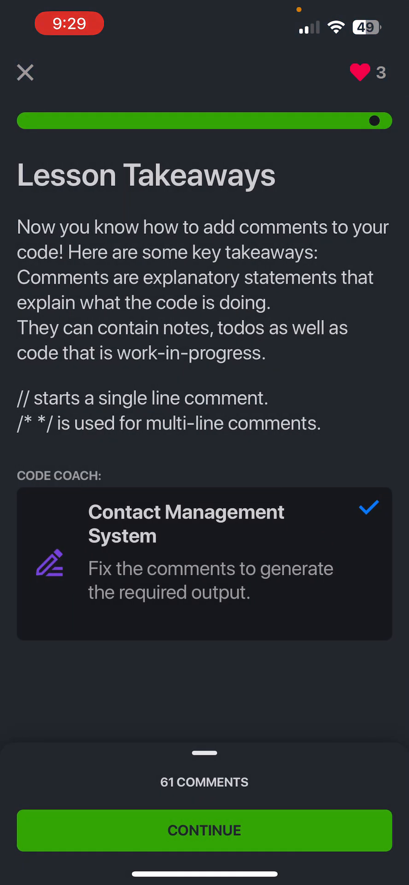
pyautogui.click(205, 831)
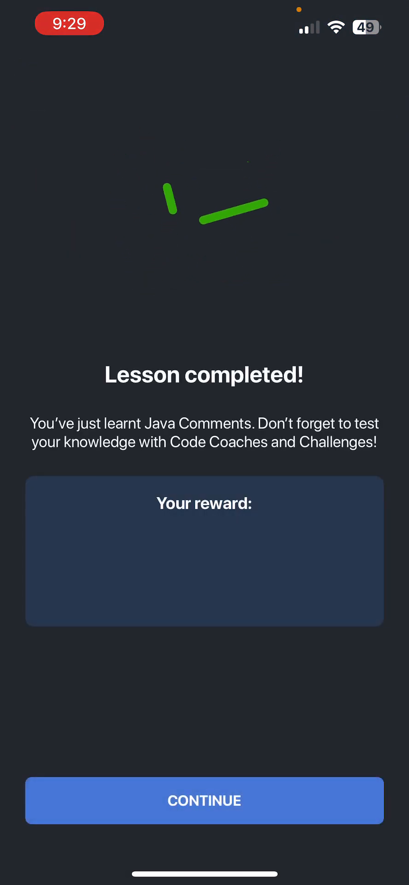